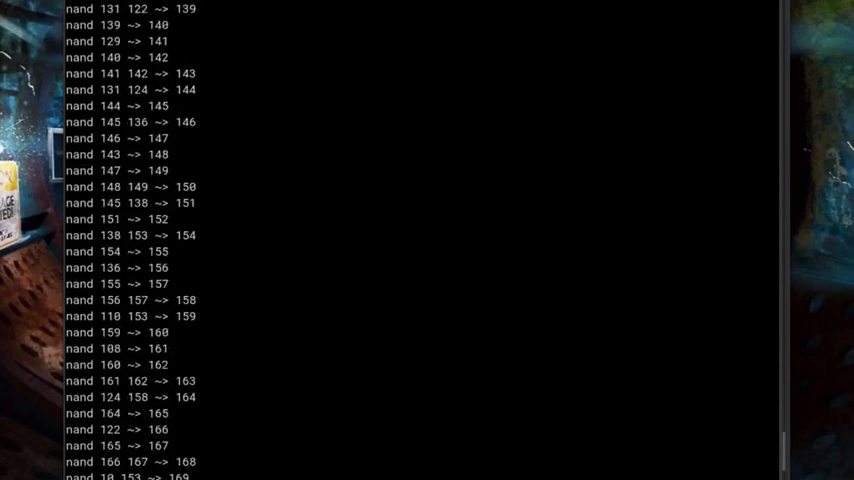
scroll(down, 3)
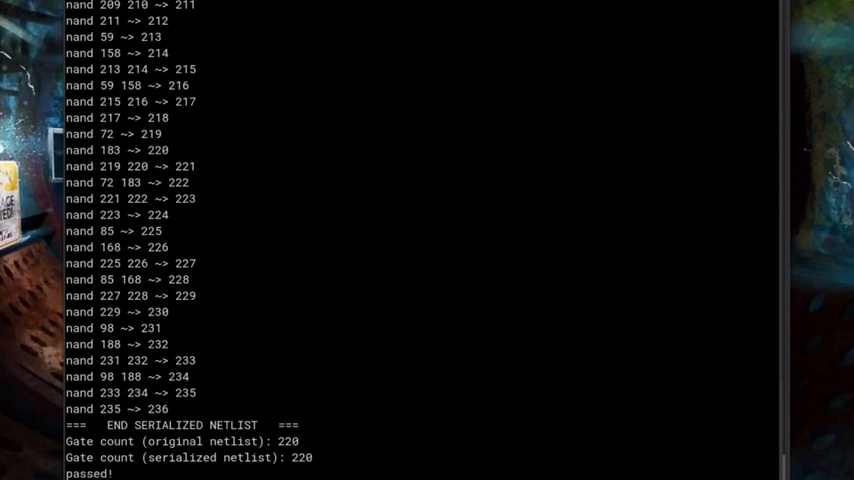